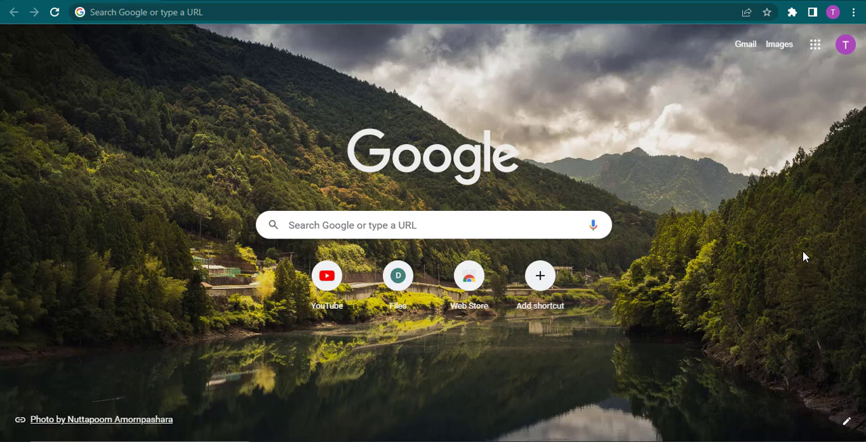
{"action": "mouse_move", "coordinate": [293, 27]}
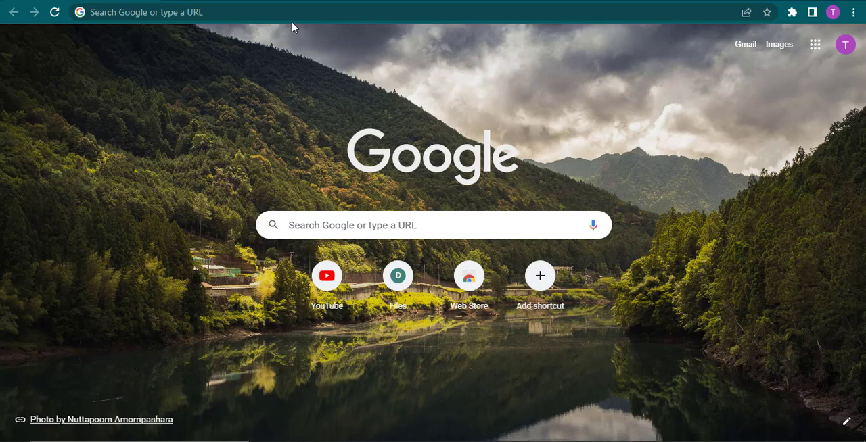
Go to openai.com to reach the ChatGPT welcome page
{"action": "type", "text": "openai.com/auth/login"}
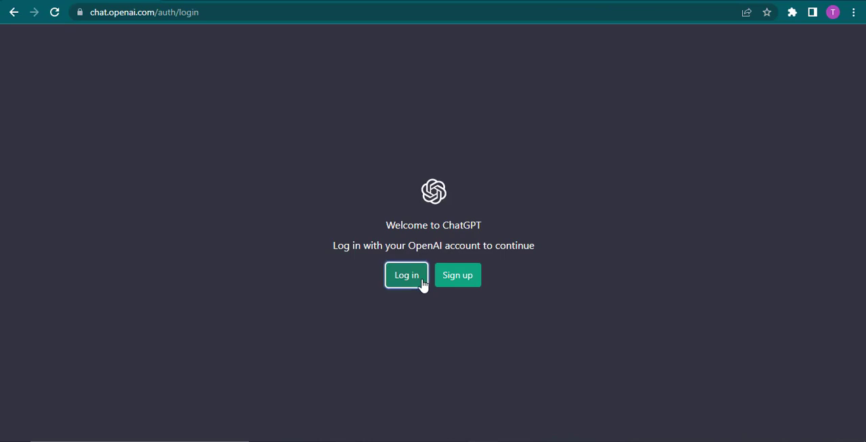
{"action": "left_click", "coordinate": [407, 275]}
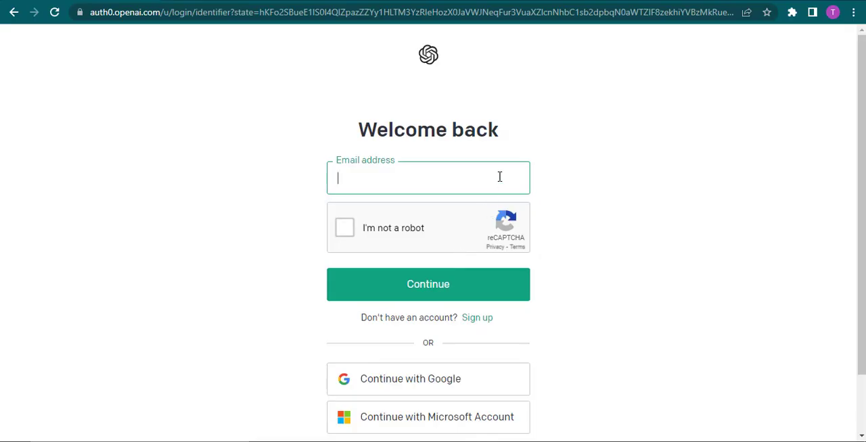
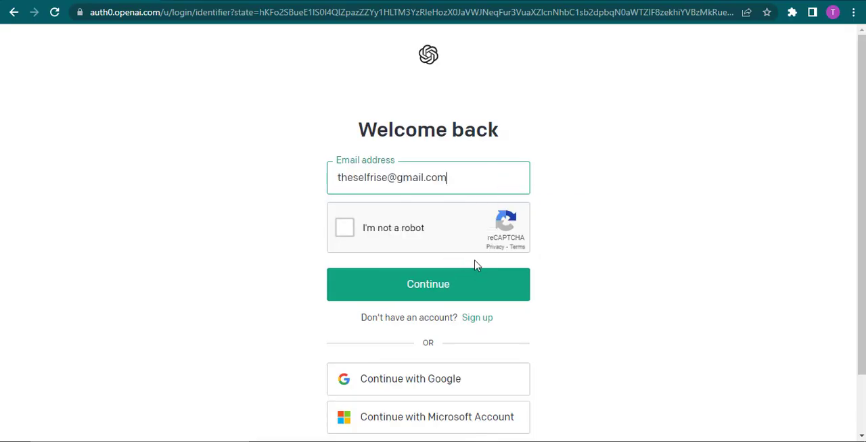
{"action": "left_click", "coordinate": [344, 227]}
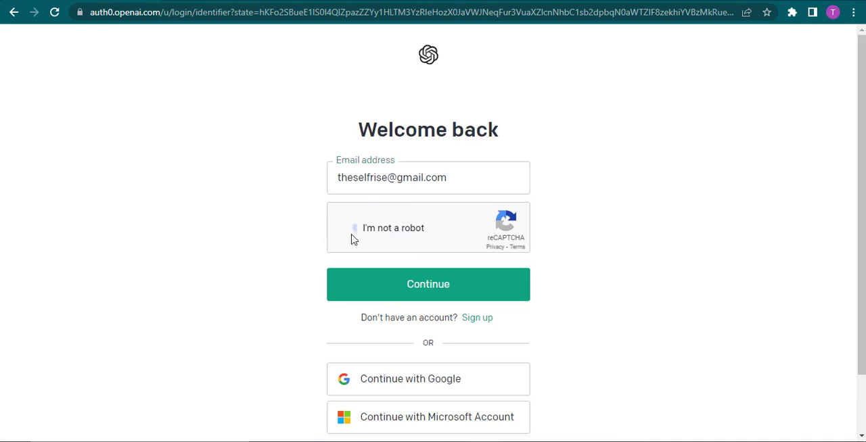
{"action": "left_click", "coordinate": [354, 228]}
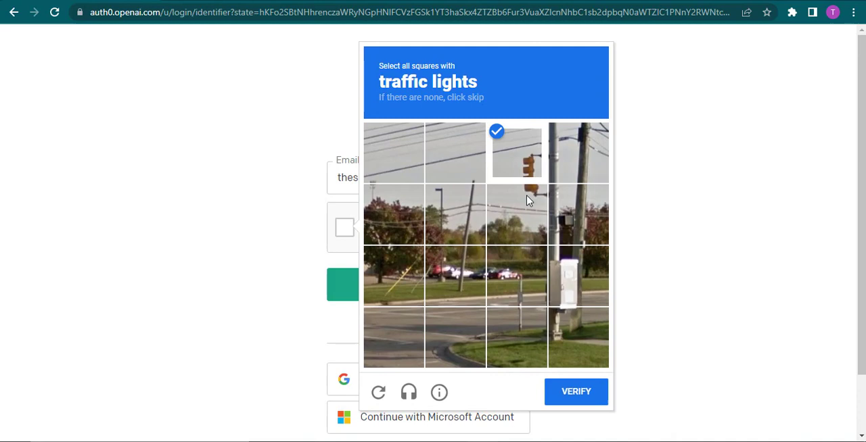
{"action": "left_click", "coordinate": [575, 392]}
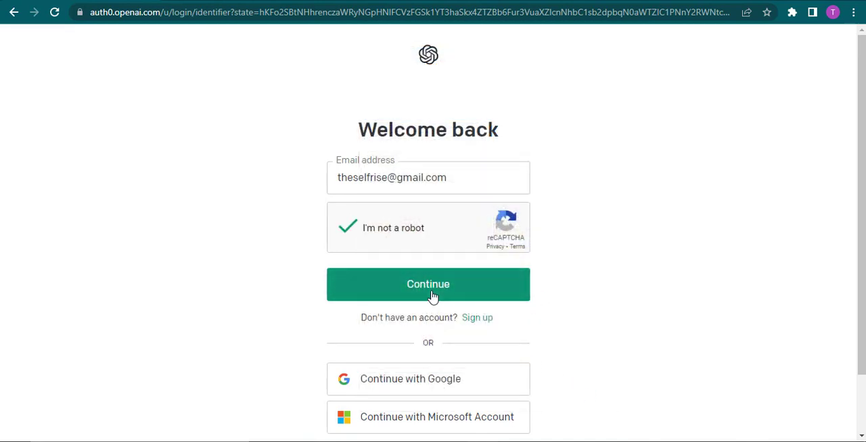
{"action": "left_click", "coordinate": [428, 284]}
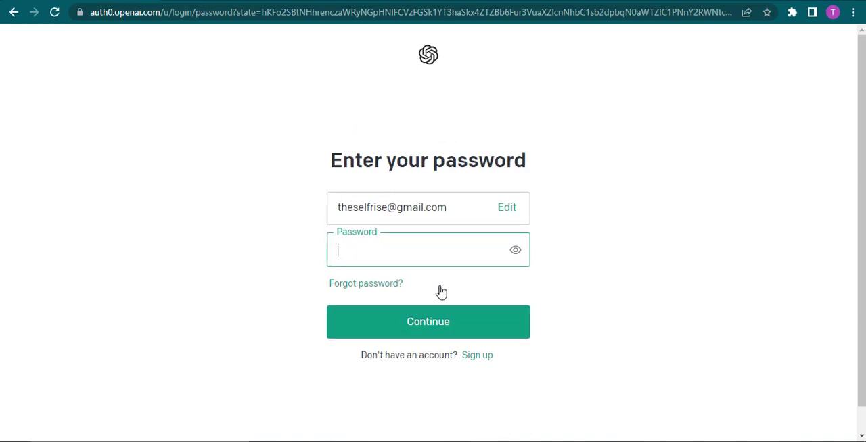
Enter the account password and continue to the chat home screen
{"action": "left_click", "coordinate": [427, 321]}
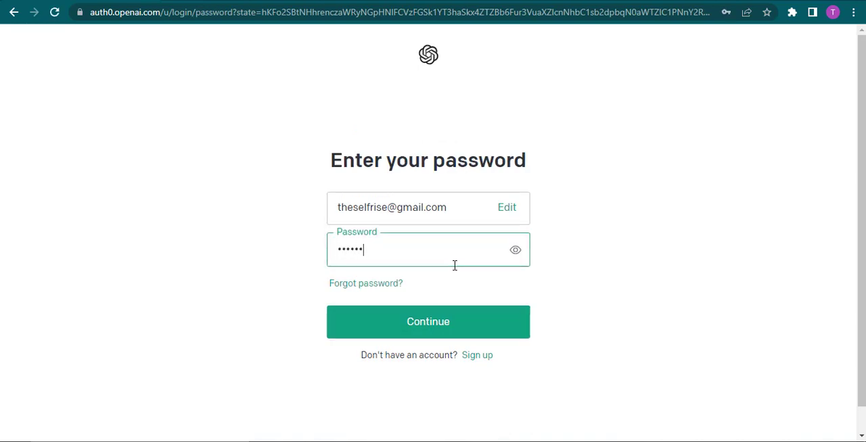
{"action": "type", "text": "•••"}
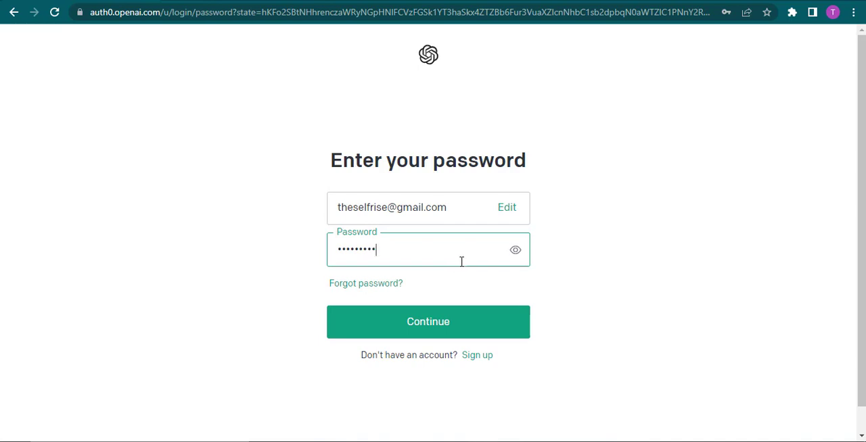
{"action": "mouse_move", "coordinate": [430, 284]}
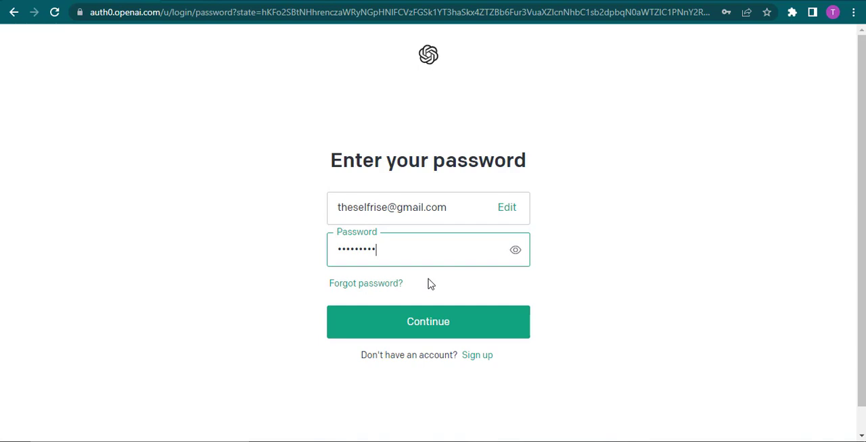
{"action": "mouse_move", "coordinate": [355, 288]}
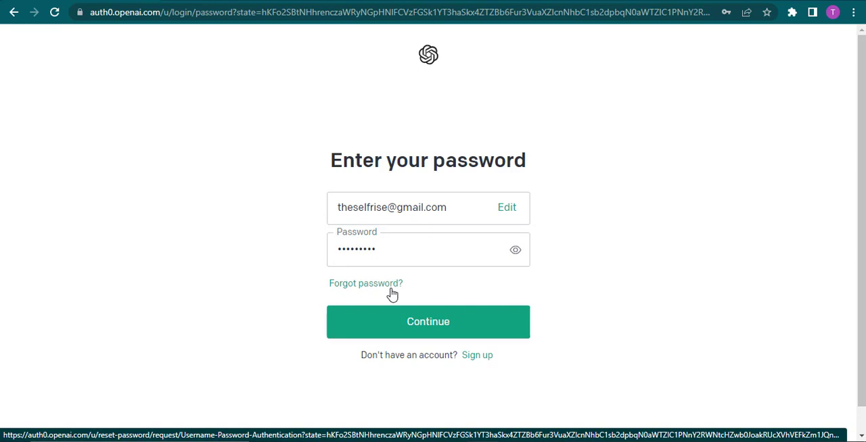
{"action": "mouse_move", "coordinate": [363, 234]}
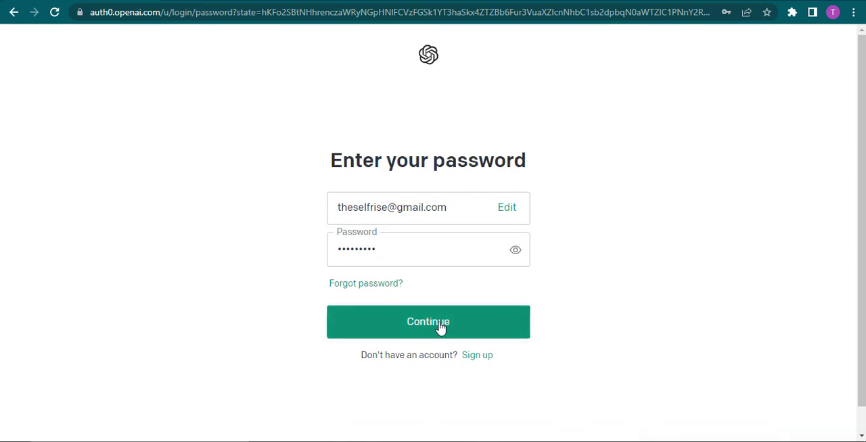
{"action": "left_click", "coordinate": [428, 322]}
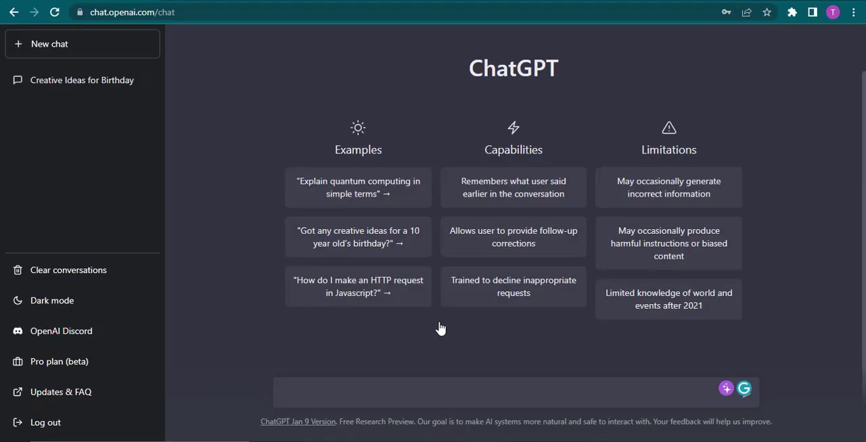